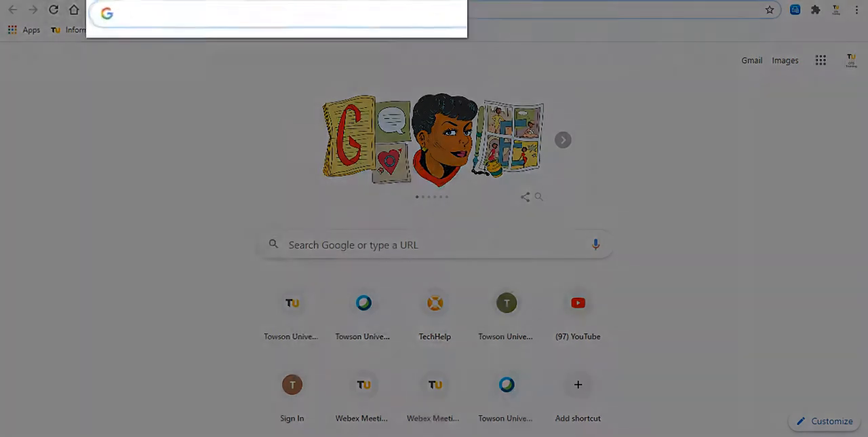
Step: Go to zoom.towson.edu, choose Sign In and reach the NetID username field
text(http://zoom.towson.edu/)
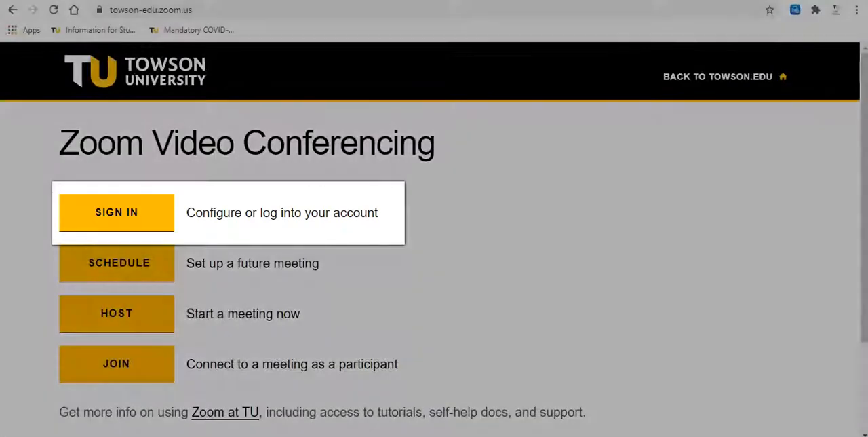
click(116, 211)
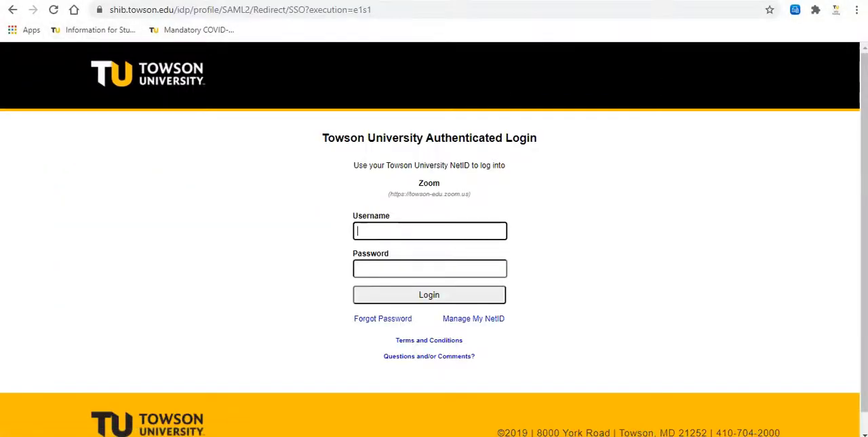
click(429, 295)
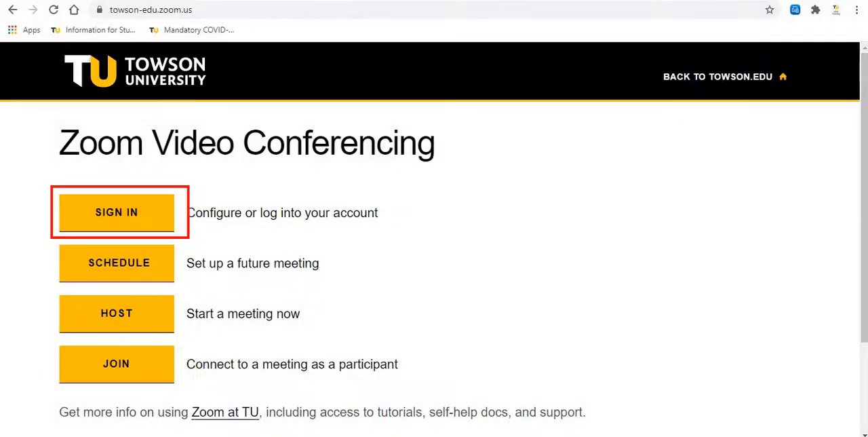
Step: Sign in to the Towson Zoom portal and reach Download Zoom Client under Resources
click(117, 212)
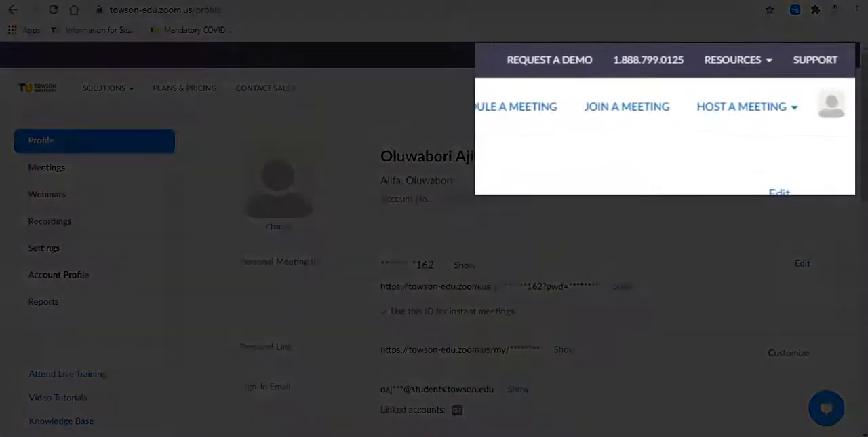
click(733, 60)
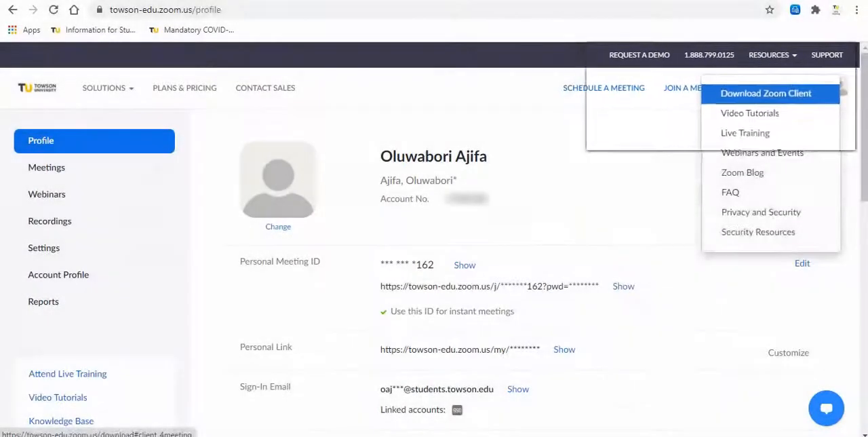
click(765, 93)
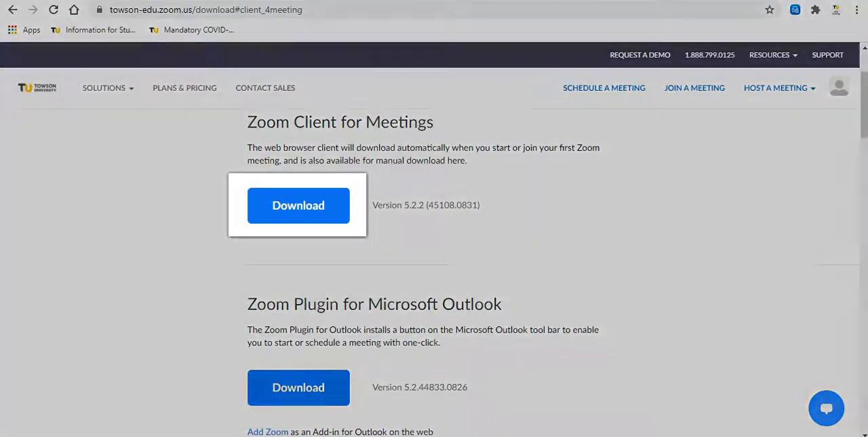
Step: Download the Zoom Client for Meetings installer and run it
click(299, 205)
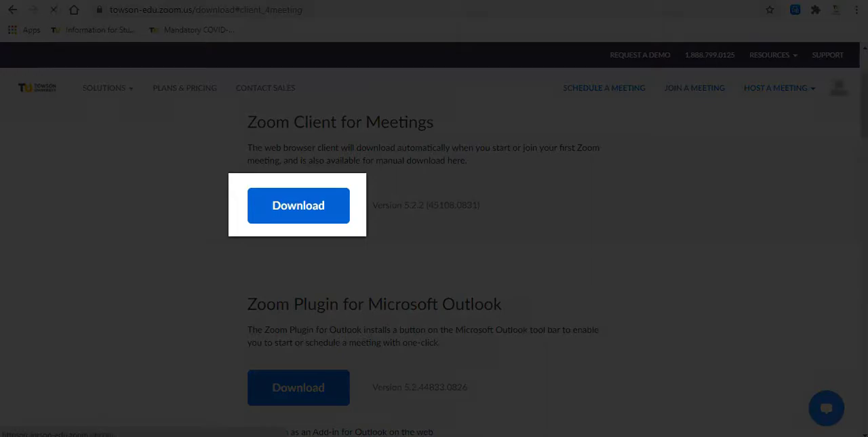
click(298, 205)
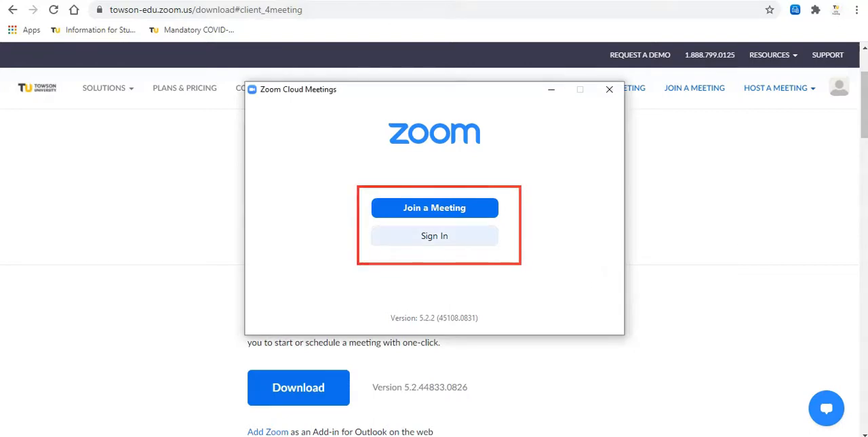
Step: Start Zoom SSO sign-in with the towson-edu company domain
click(434, 236)
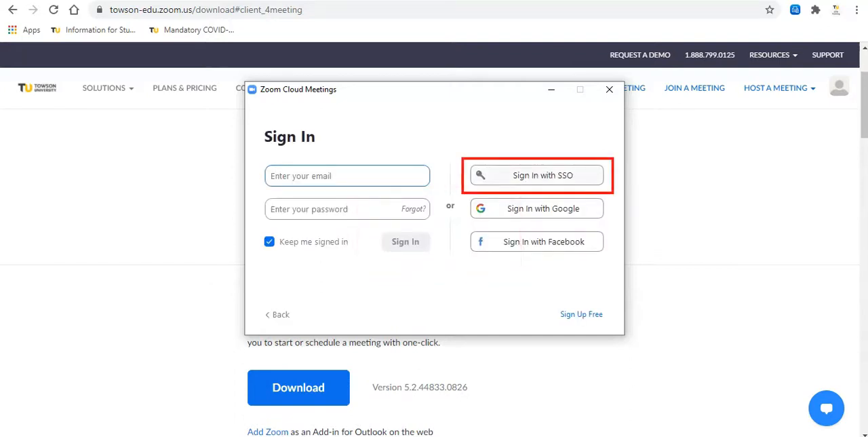
click(537, 175)
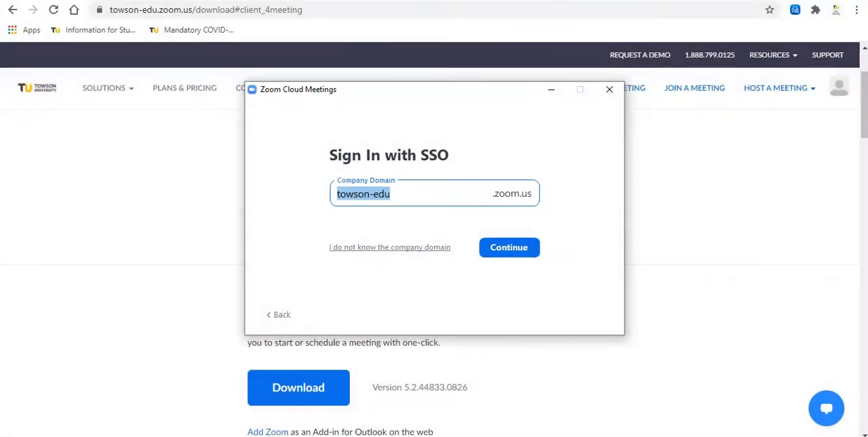
click(510, 247)
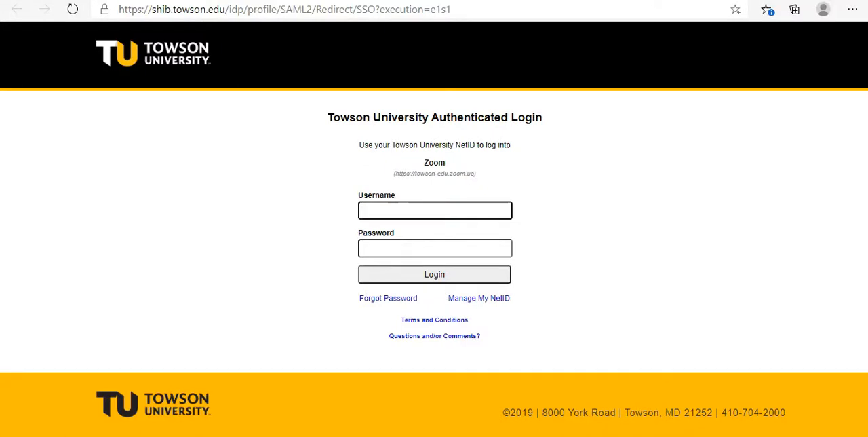
text(oajifa1)
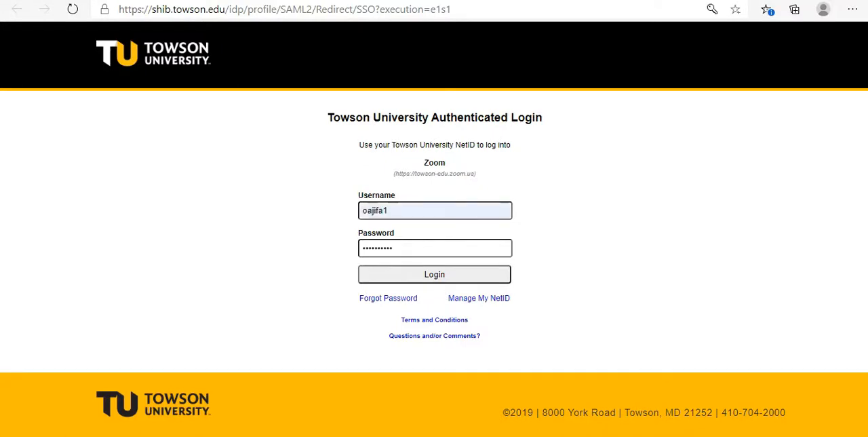
click(434, 274)
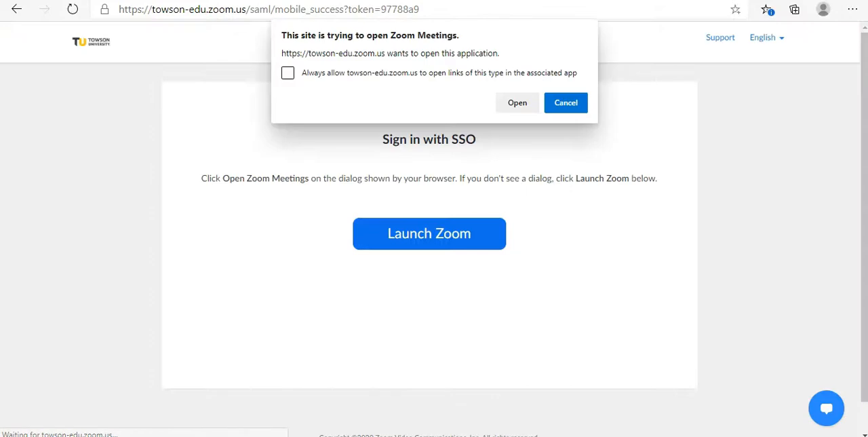
click(517, 104)
text(soft)
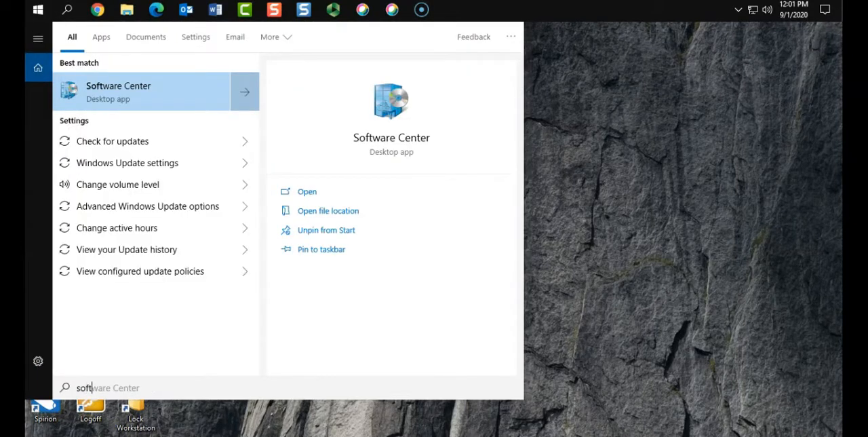
Step: Launch Software Center from the Start menu search
click(142, 92)
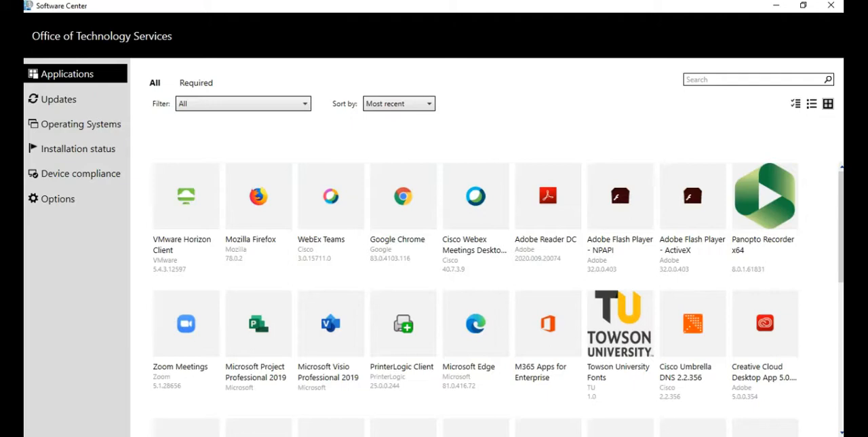
Step: Install Zoom Meetings from its Software Center details page
click(186, 323)
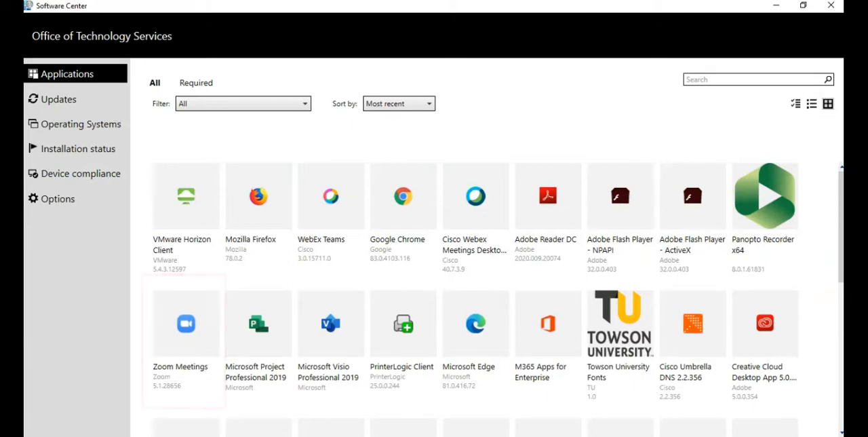
mouse_move(186, 323)
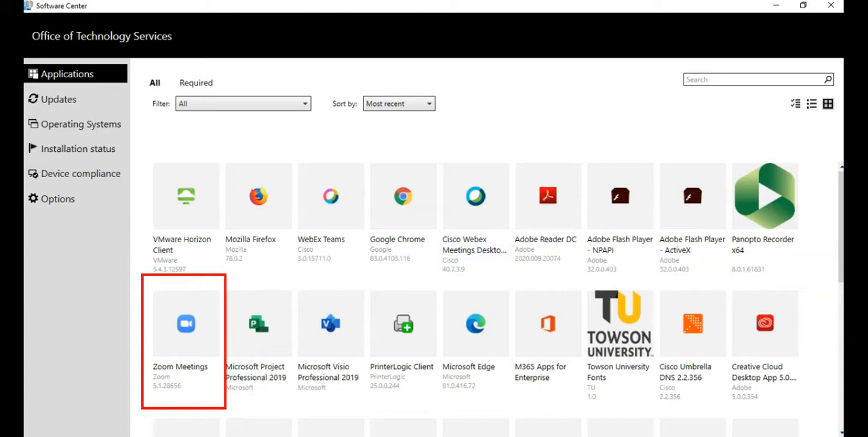
click(184, 323)
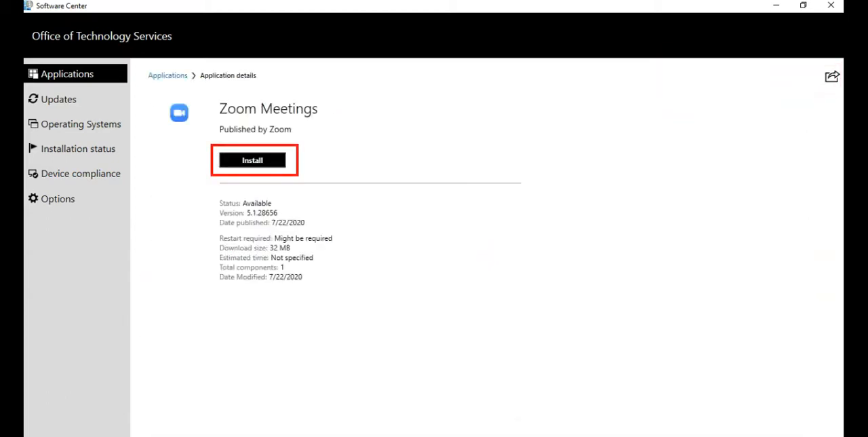
click(252, 161)
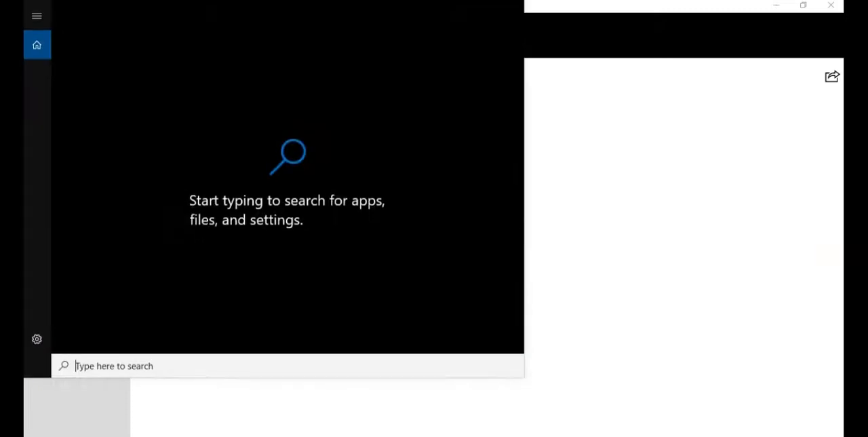
text(zoom)
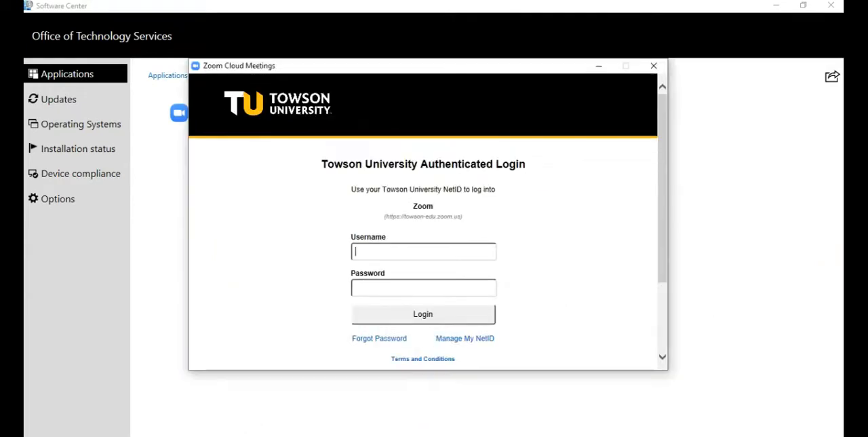
text(oajifa1)
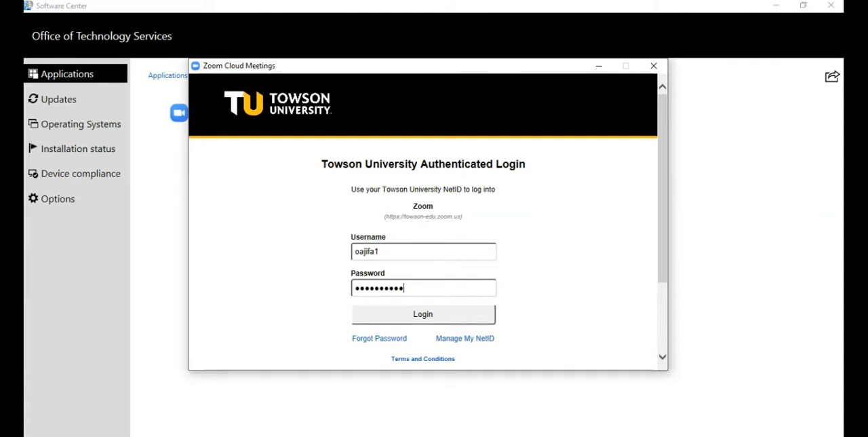
click(423, 313)
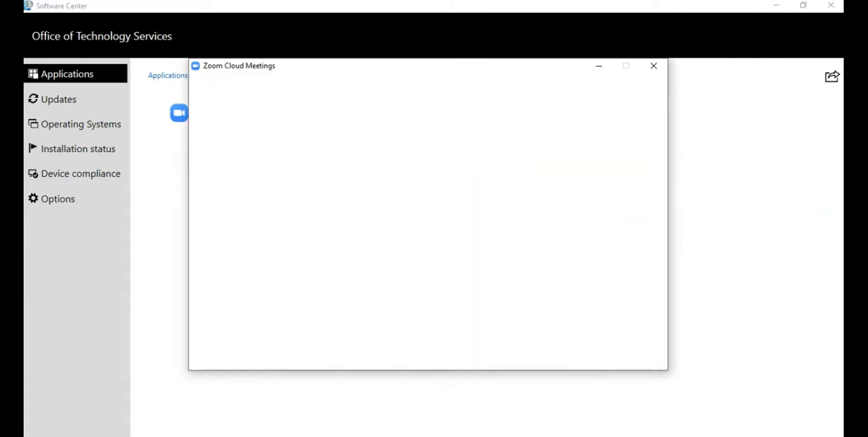